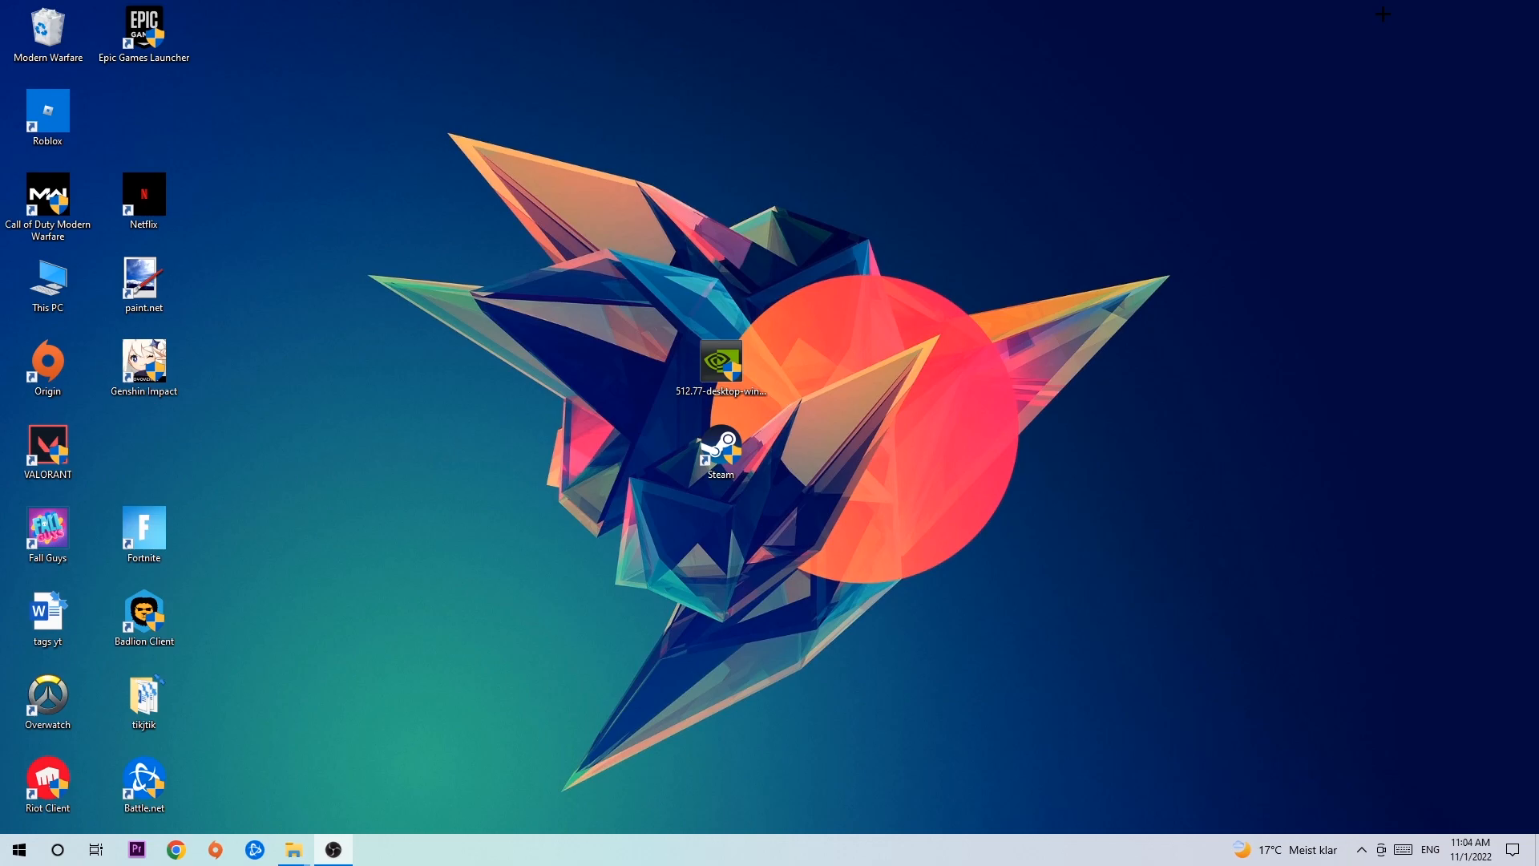
mouse_move(810, 155)
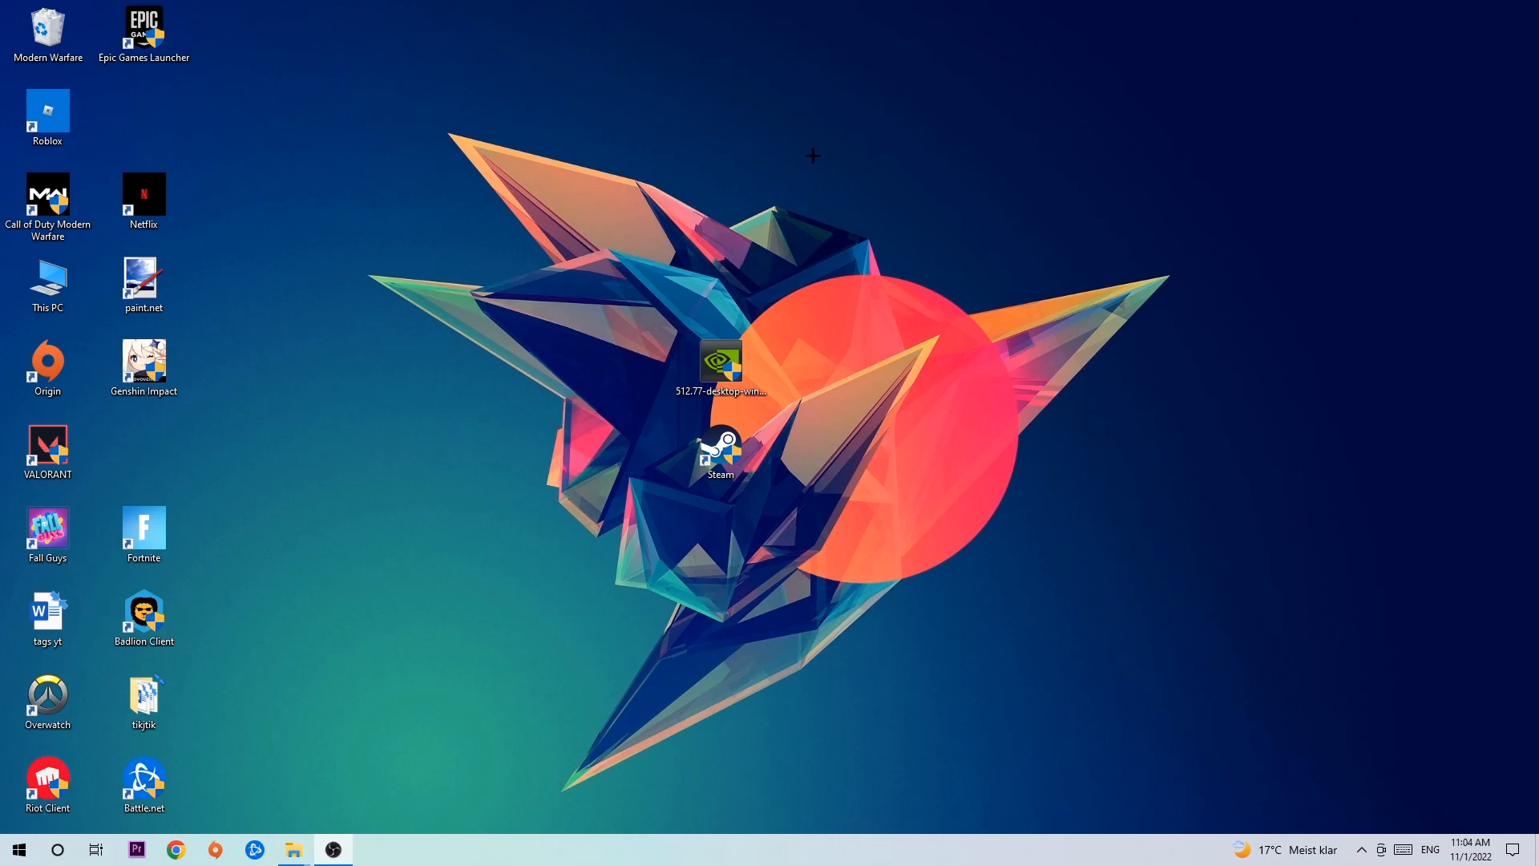
mouse_move(721, 310)
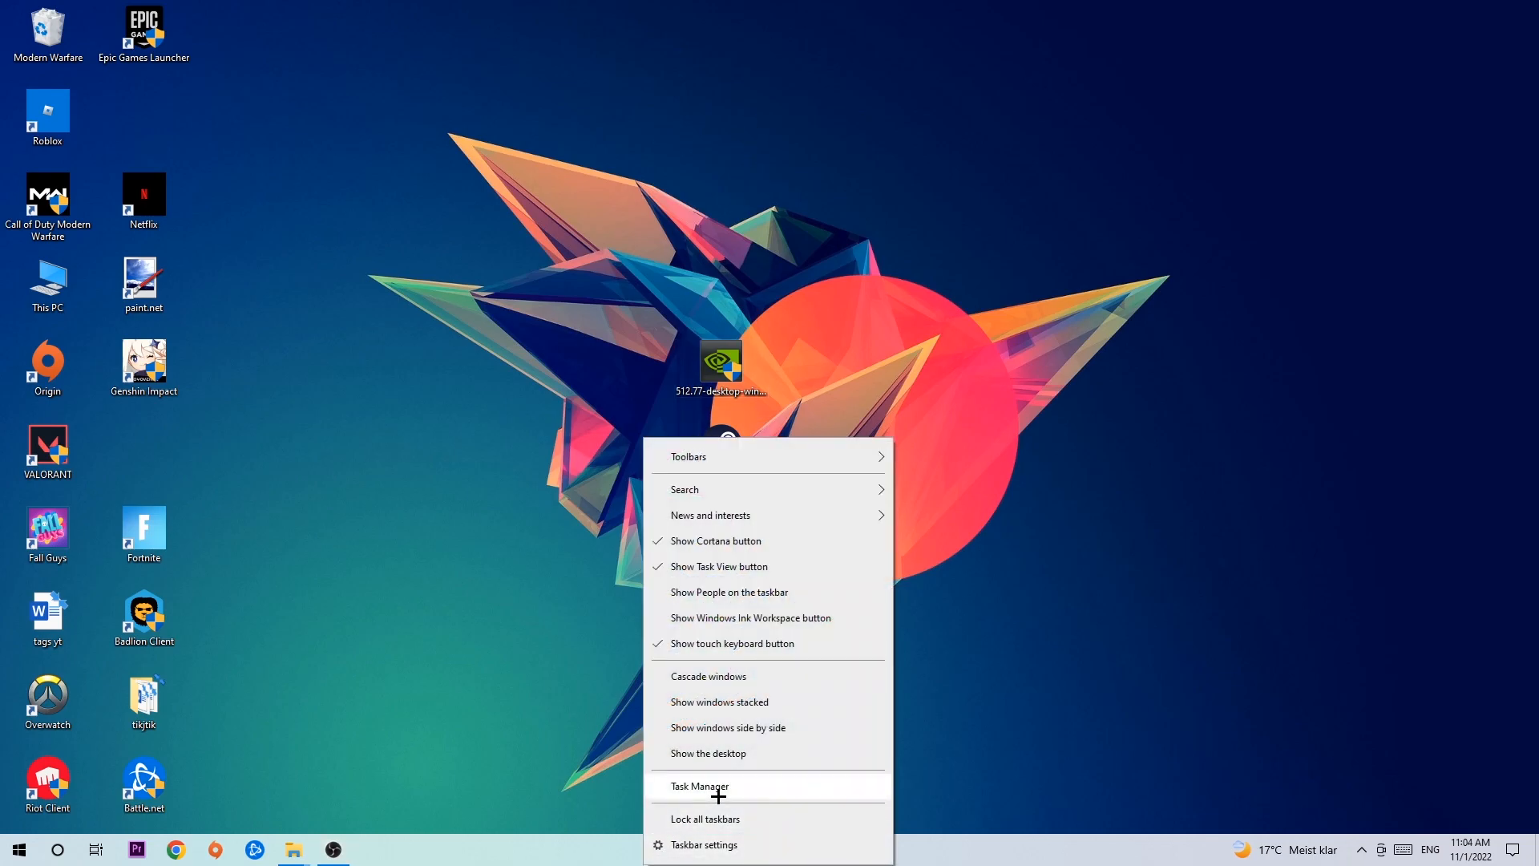
Expand Task Manager to the detailed Processes list and check running processes for stray game processes.
left_click(708, 786)
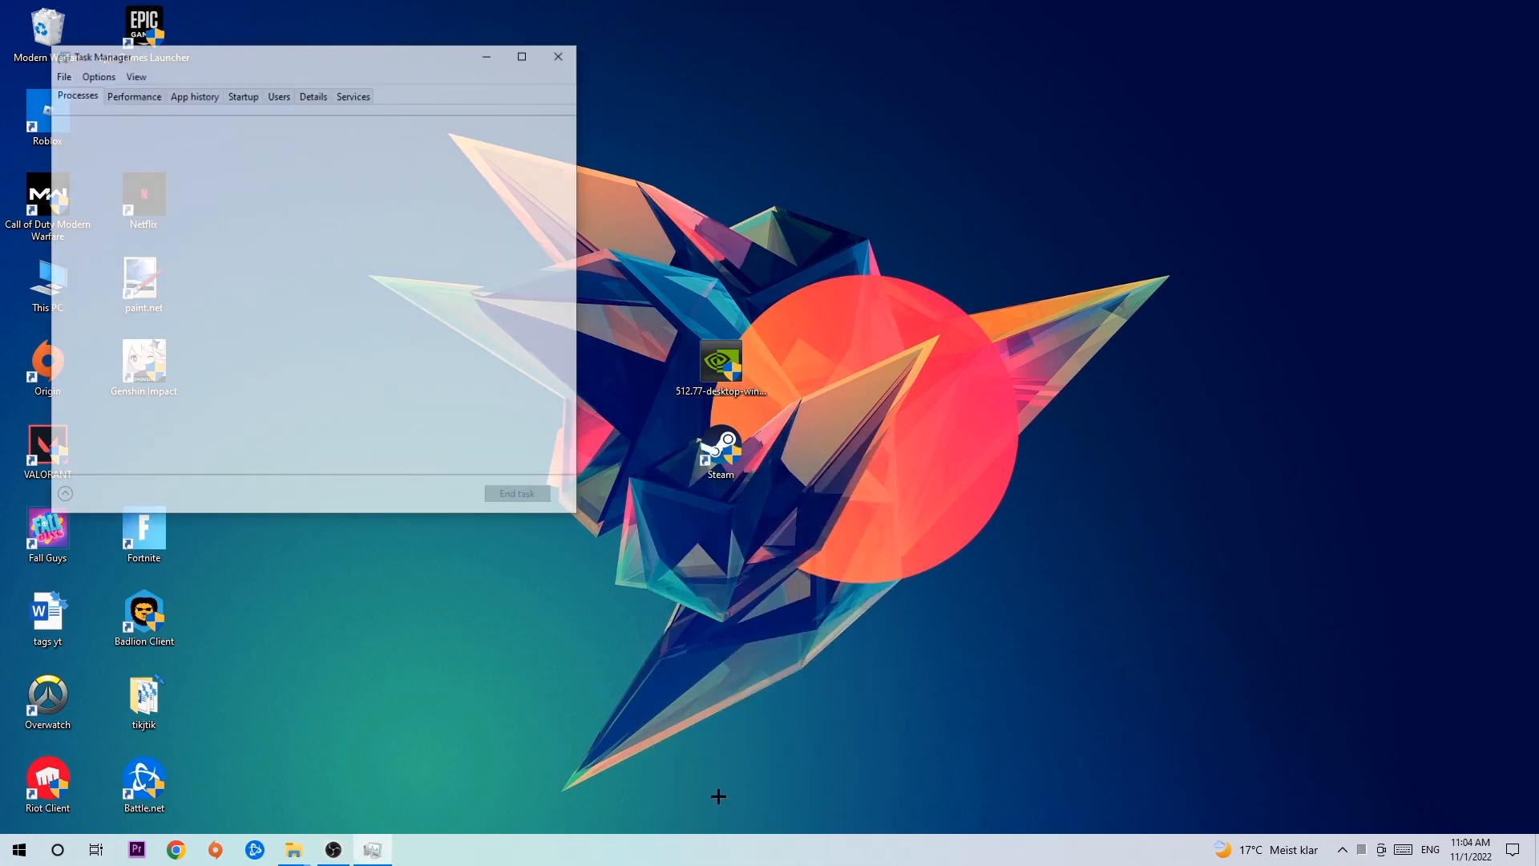
left_click(521, 56)
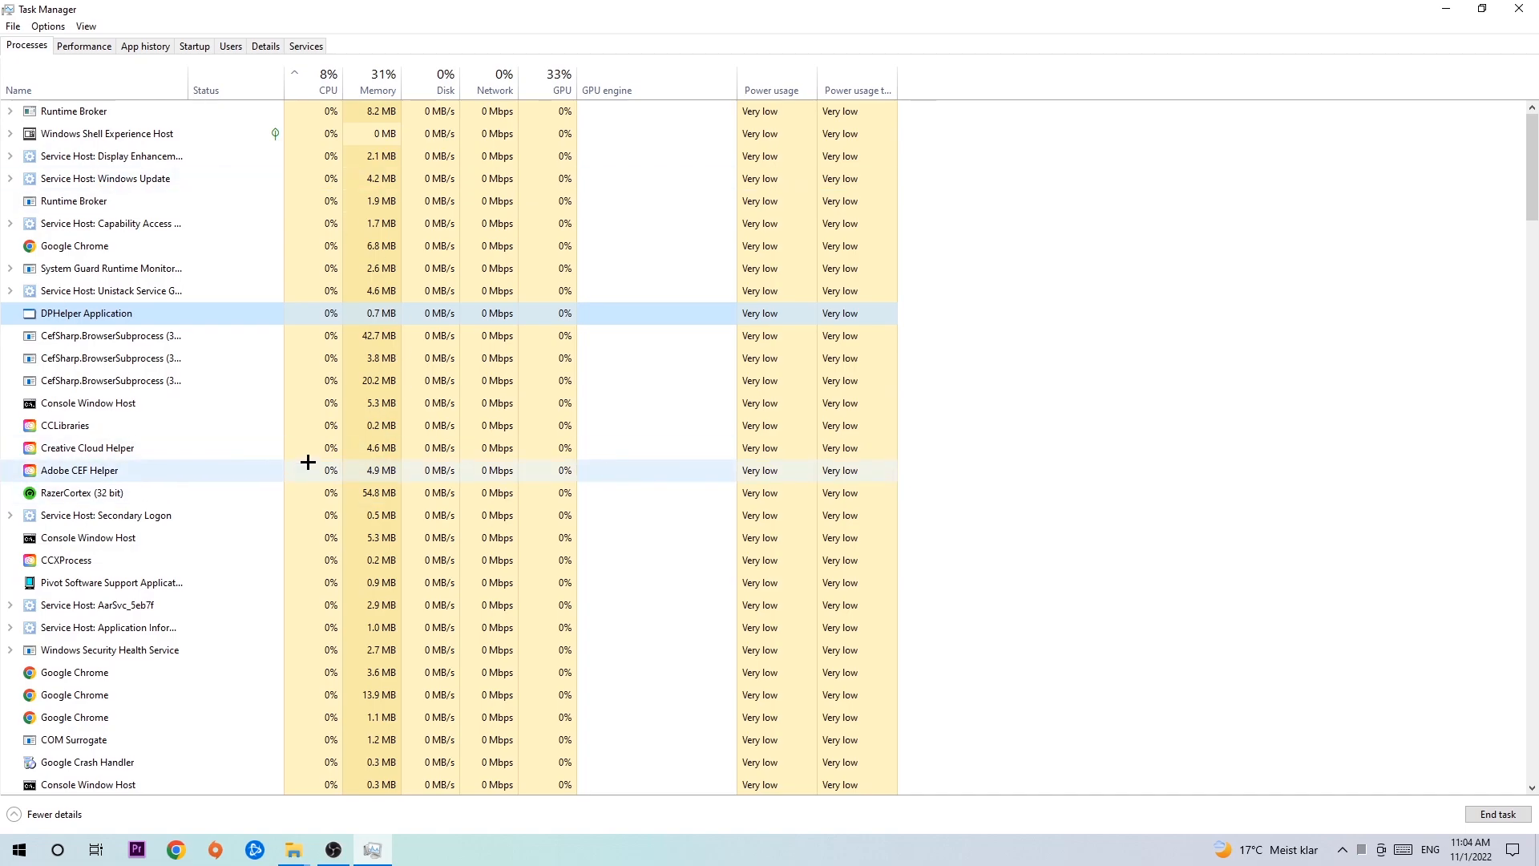
mouse_move(272, 321)
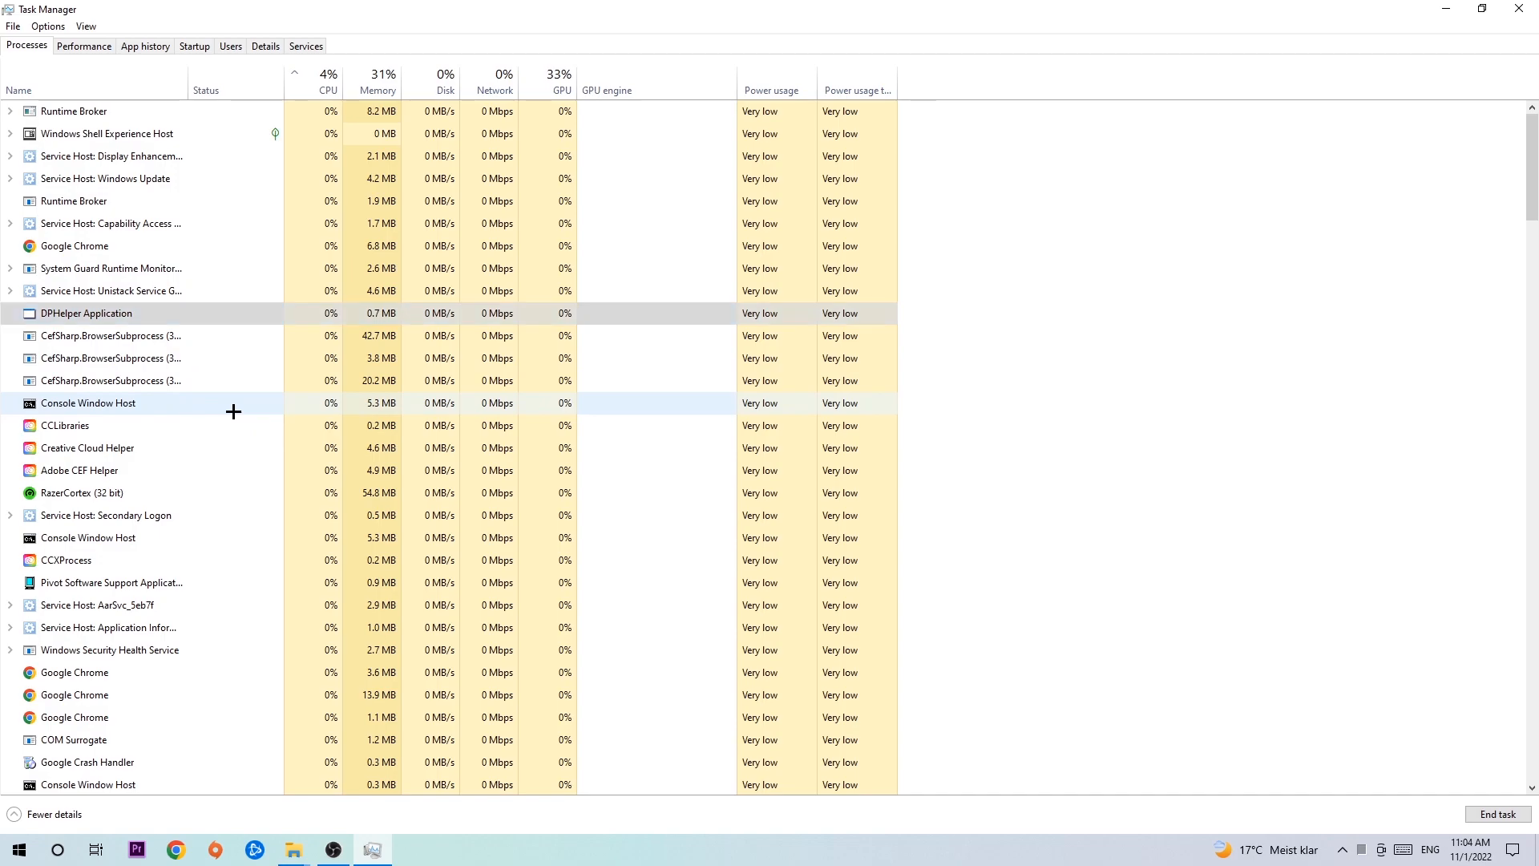
right_click(88, 402)
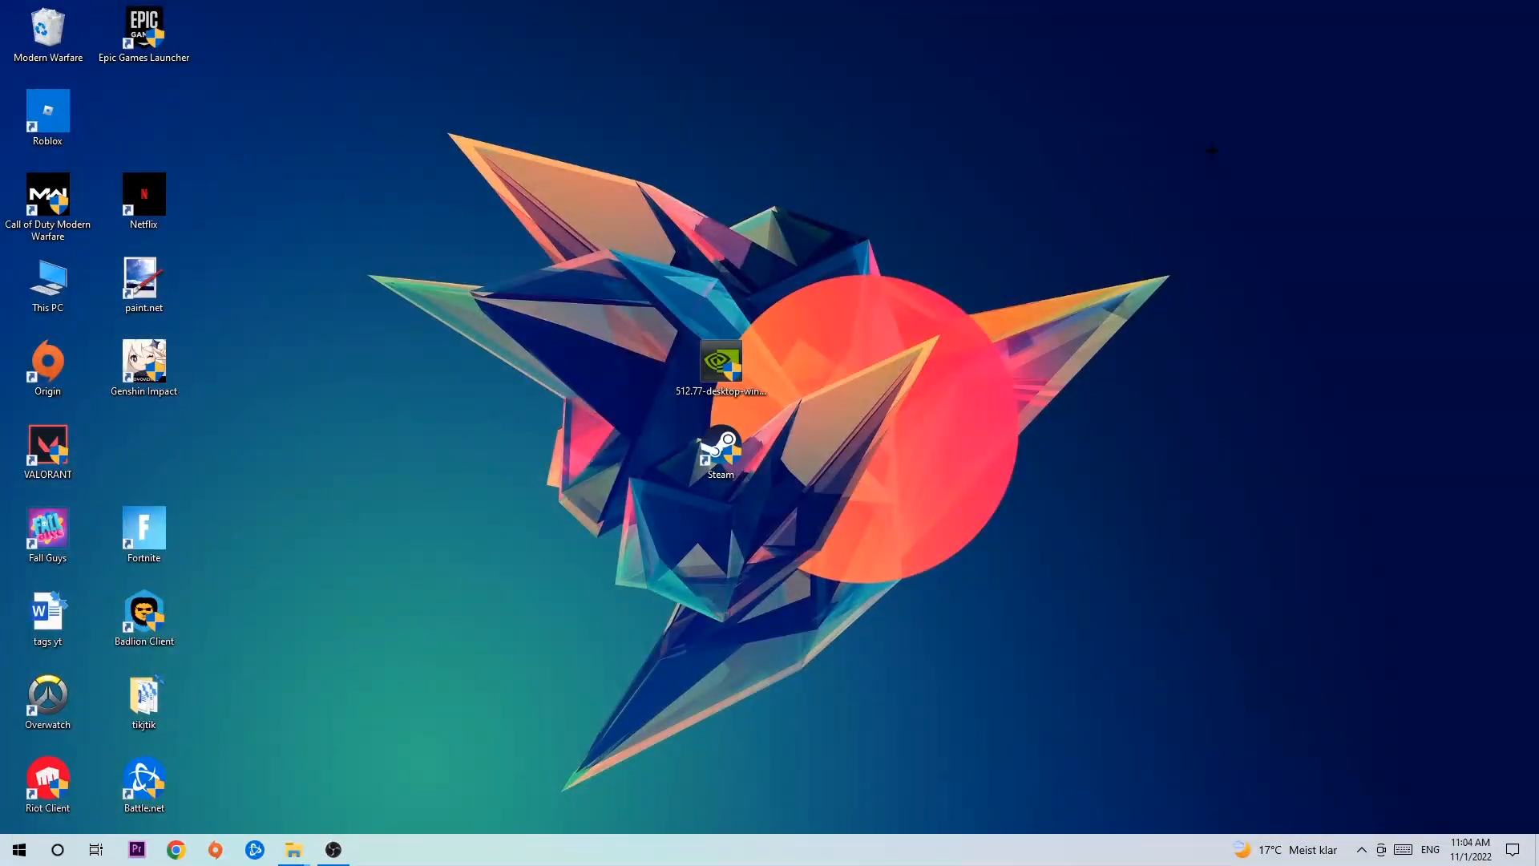
Drag the Steam shortcut up and to the left near the top of the desktop.
left_click(721, 451)
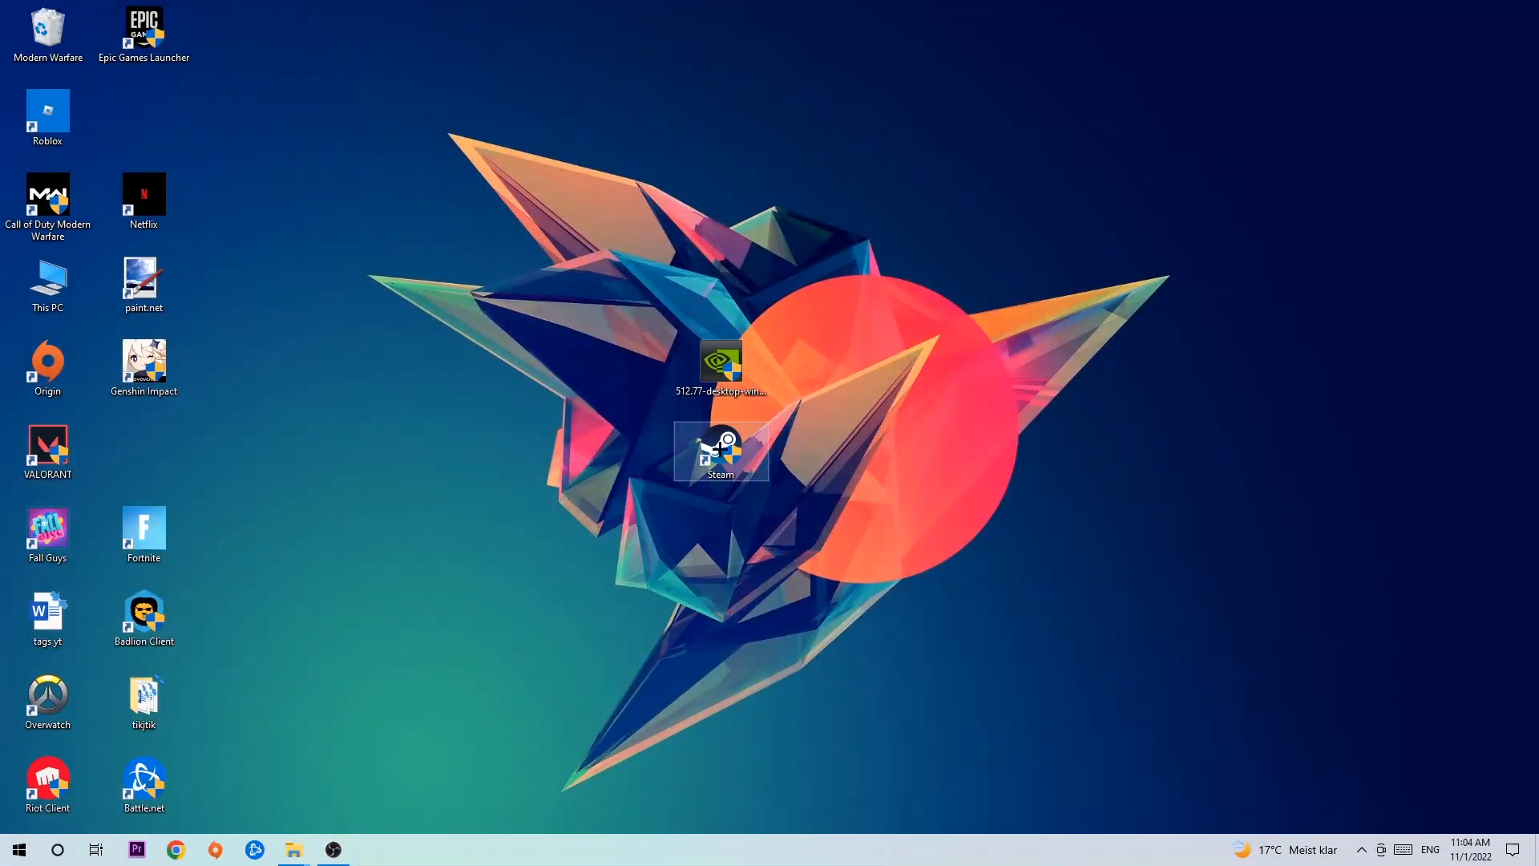
left_click_drag(721, 451, 912, 284)
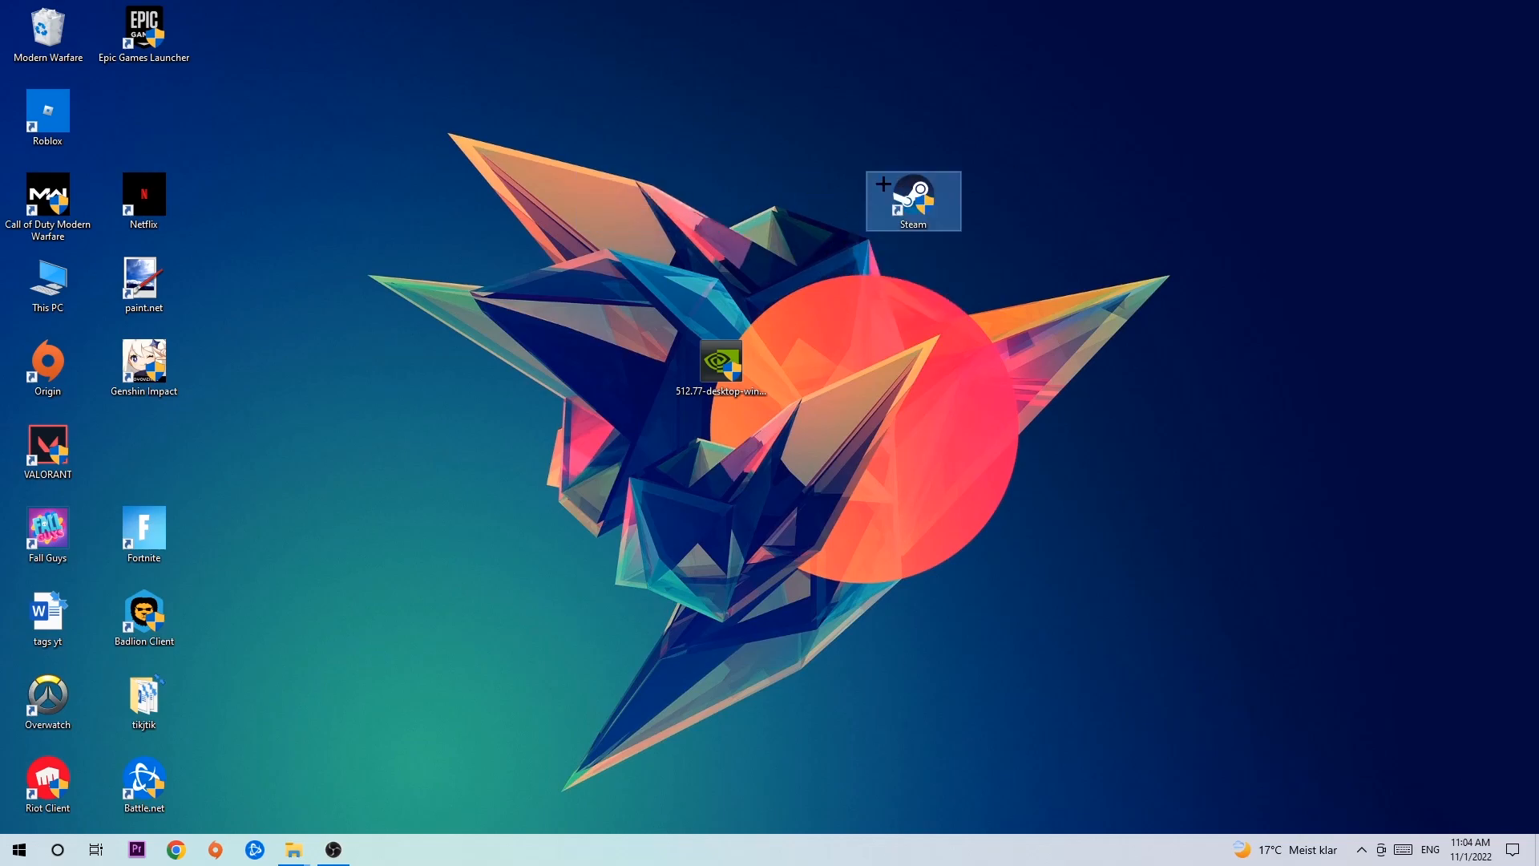
left_click_drag(913, 200, 528, 203)
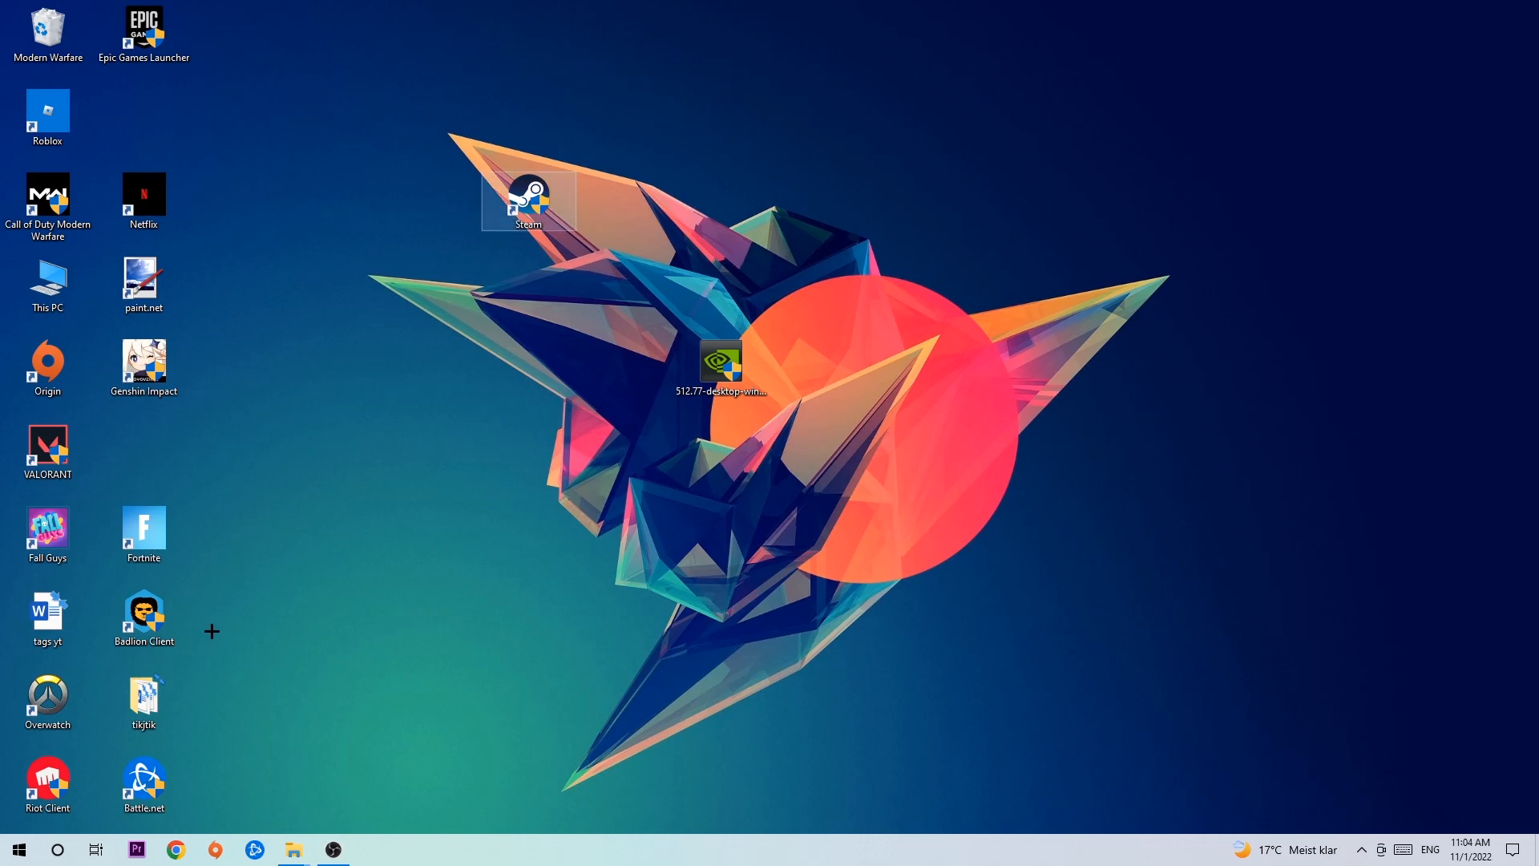
left_click(19, 849)
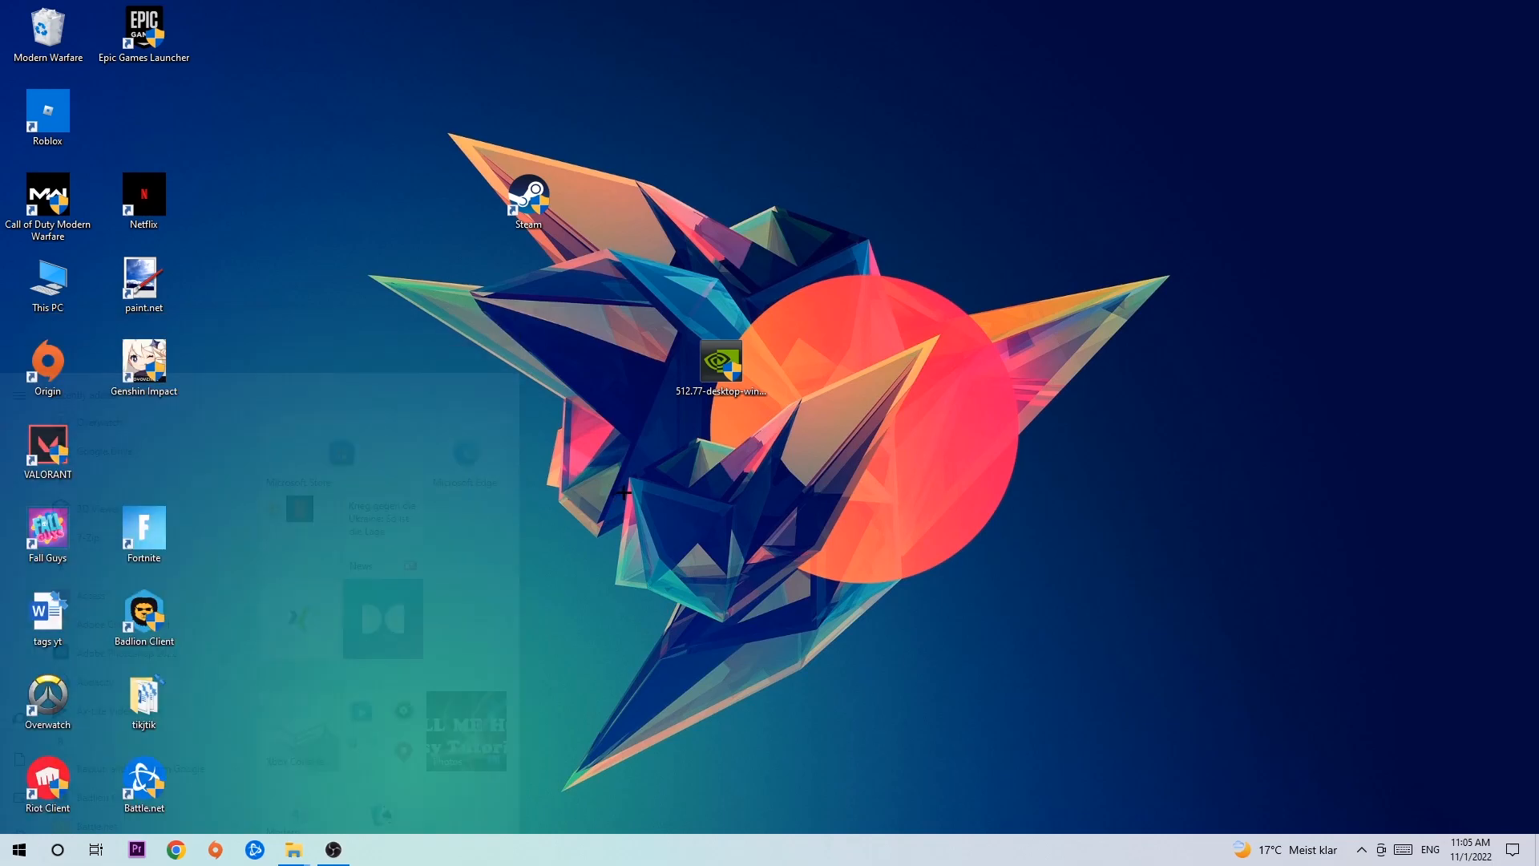
In Steam shortcut Properties, enable Windows 8 compatibility mode and Run as administrator.
right_click(528, 195)
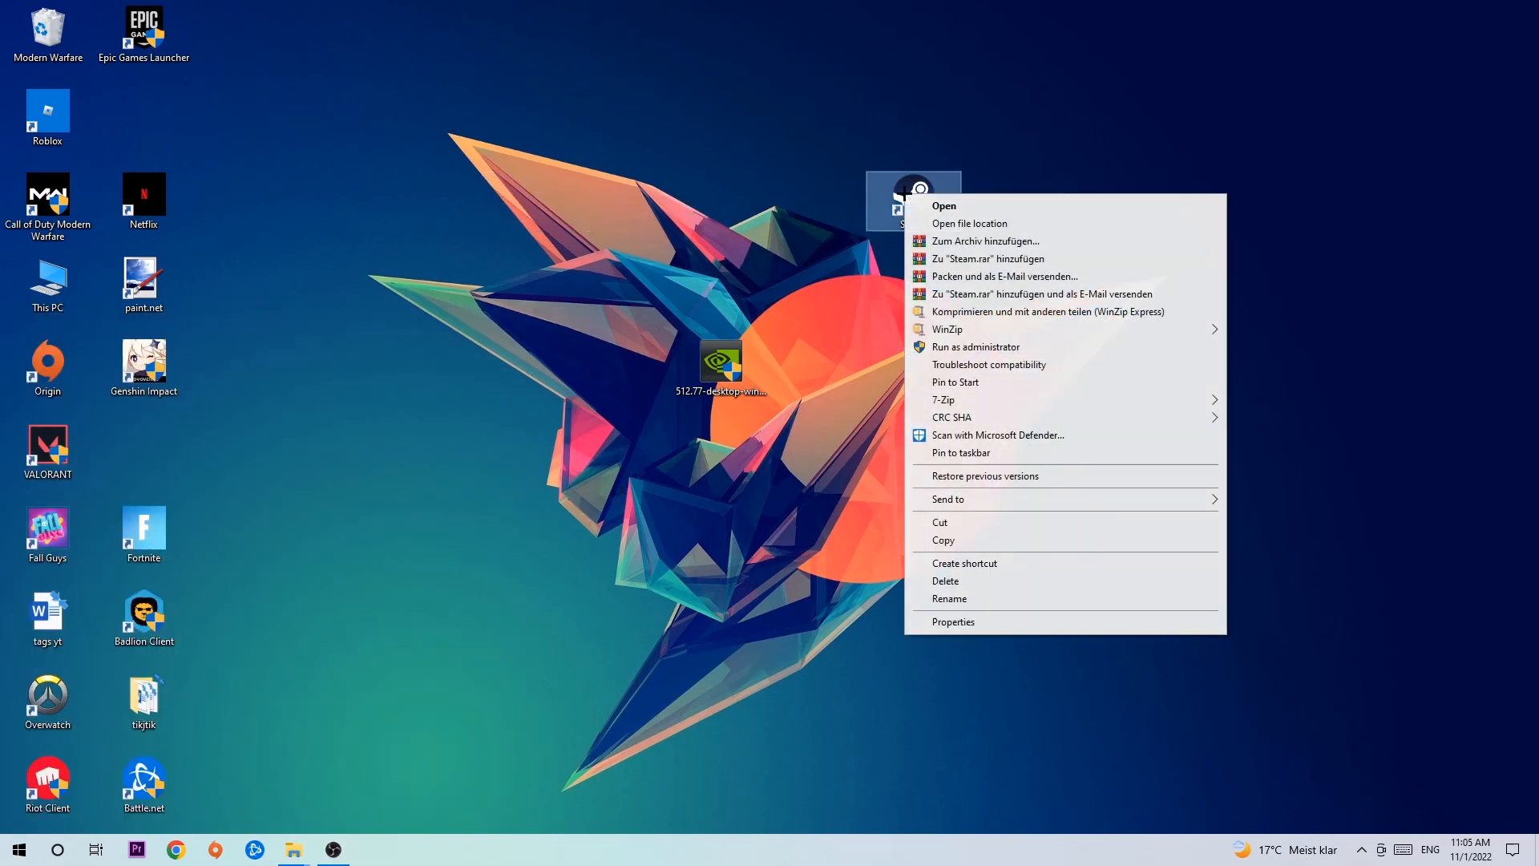
mouse_move(1010, 372)
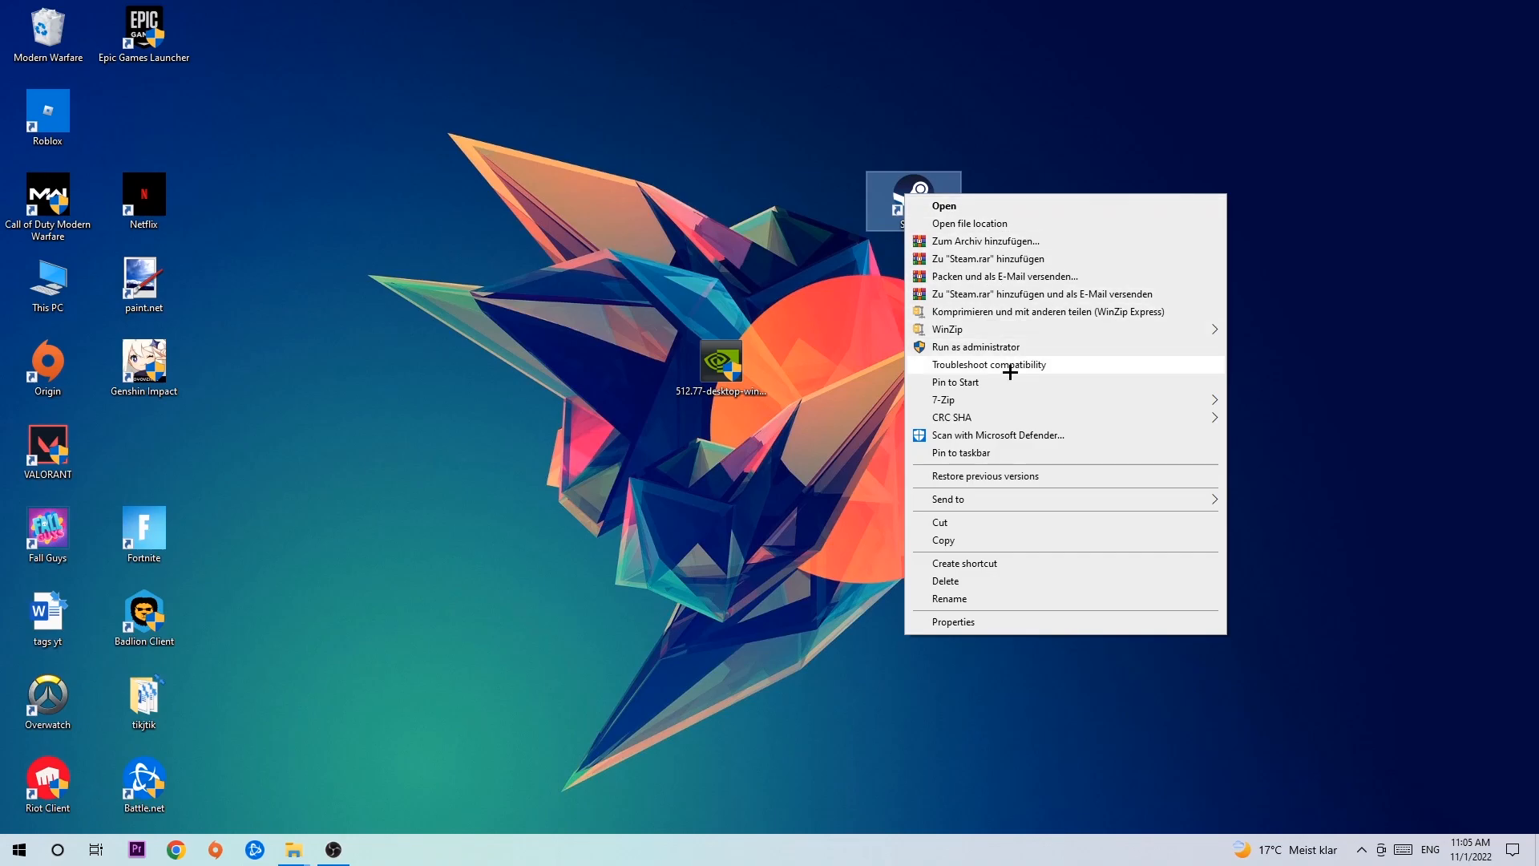
left_click(953, 621)
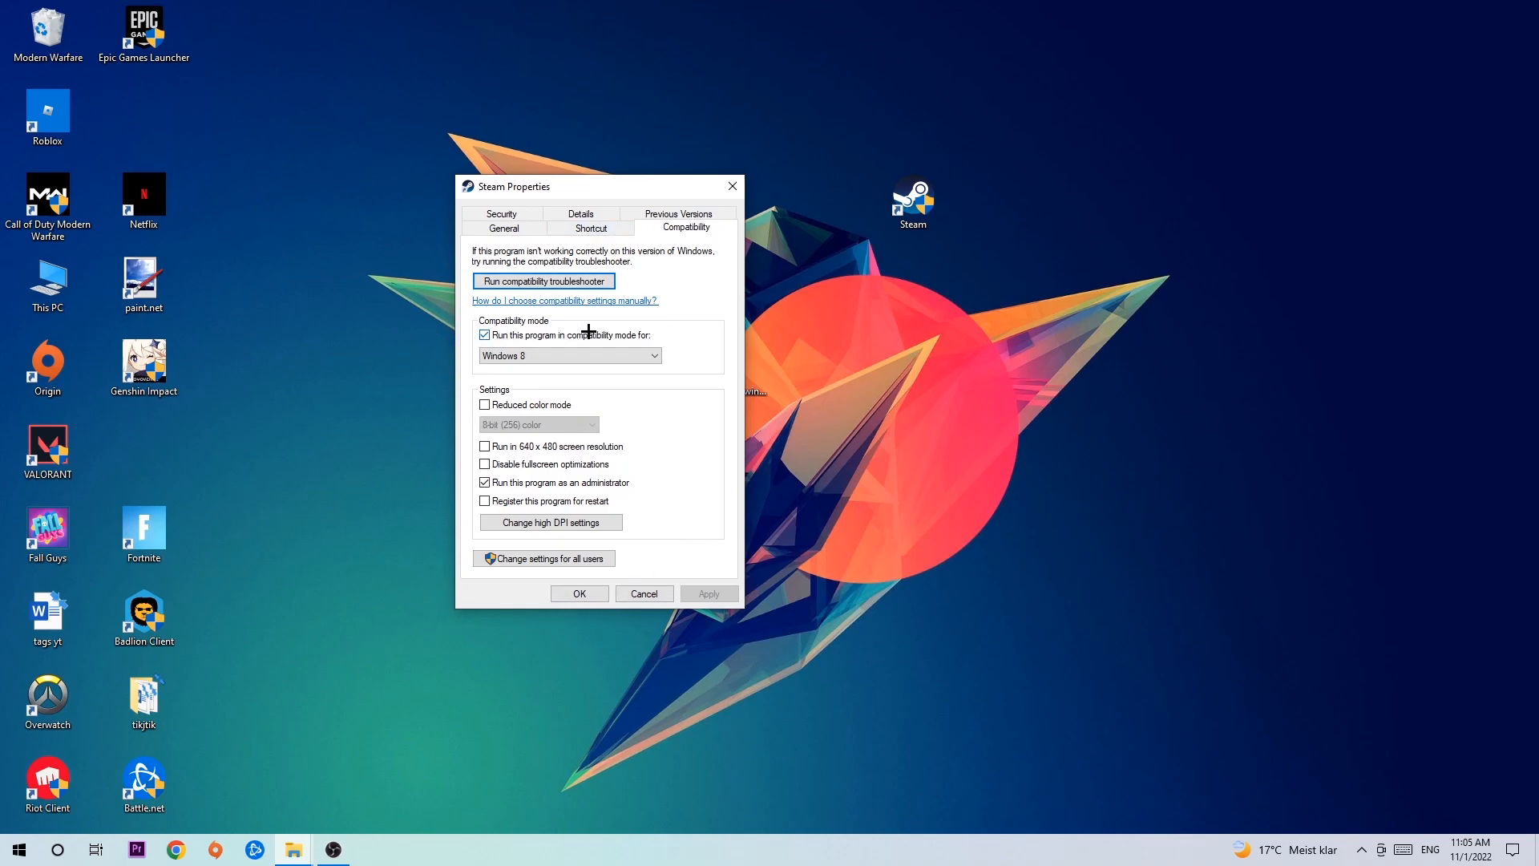
mouse_move(661, 420)
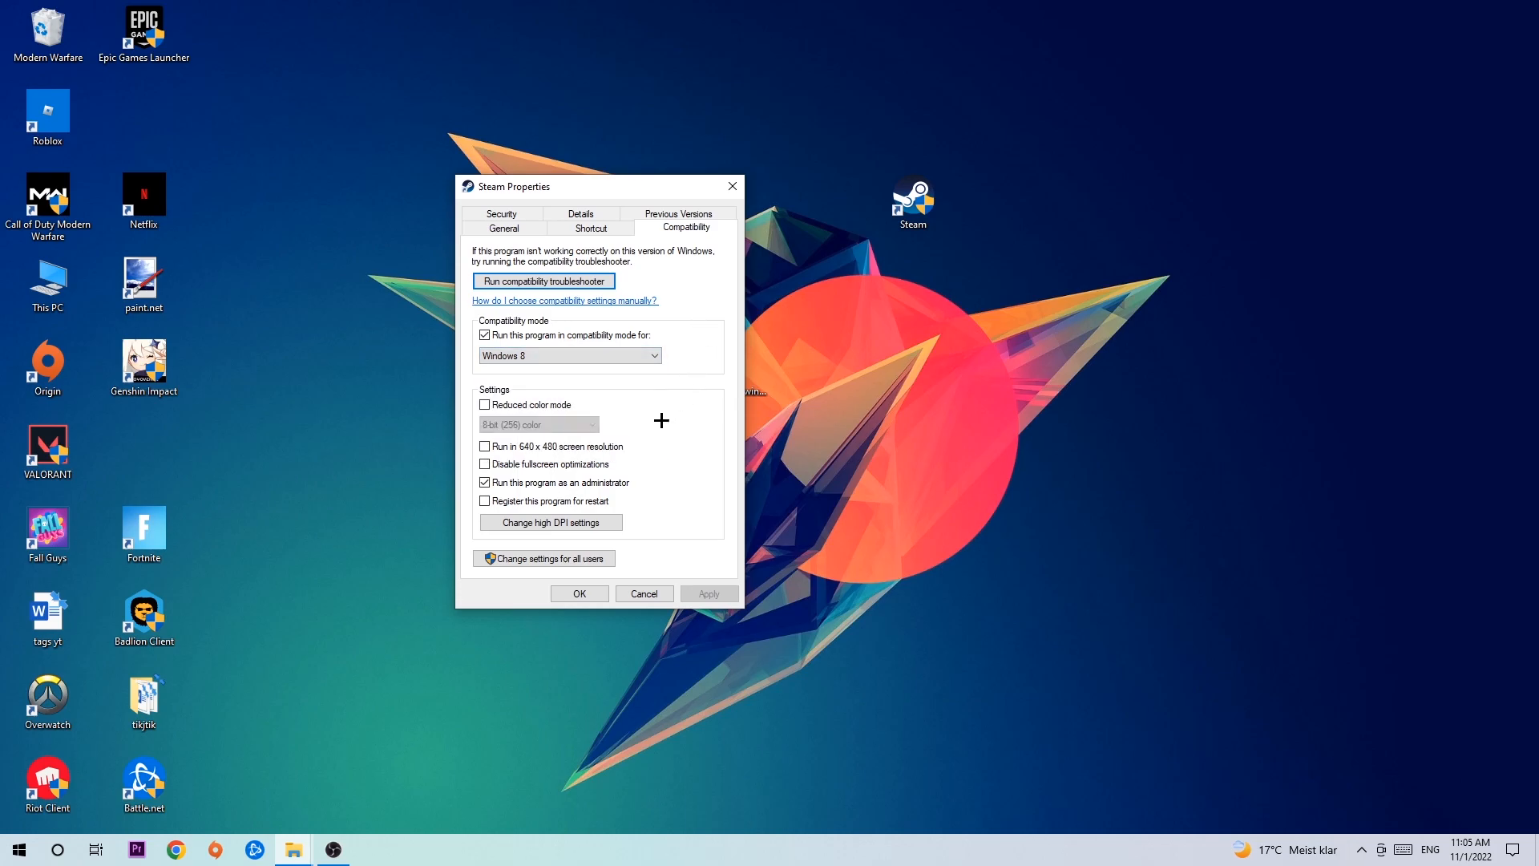
mouse_move(464, 540)
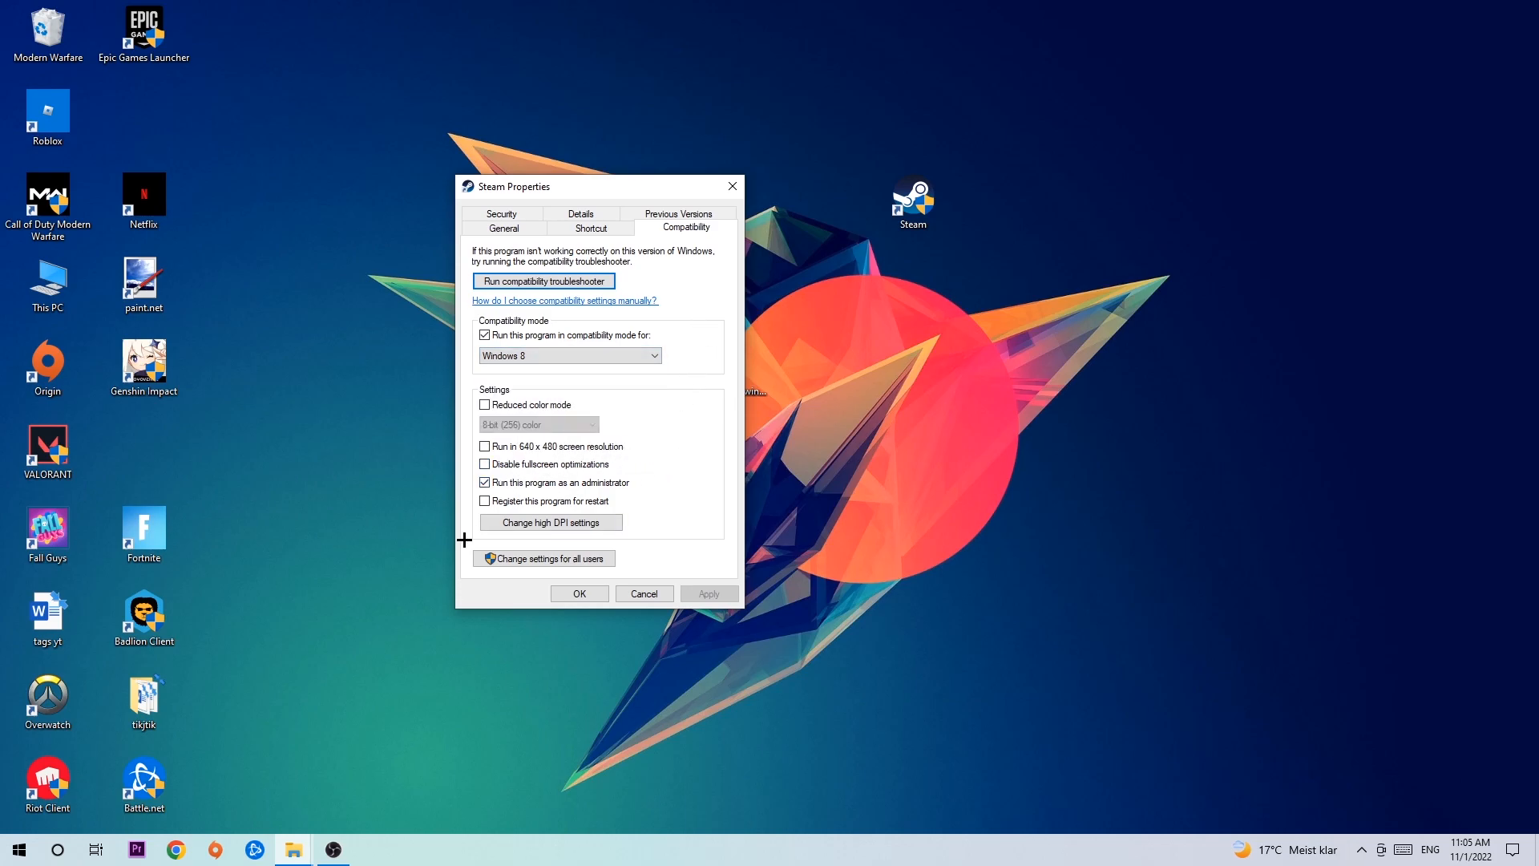
mouse_move(544, 571)
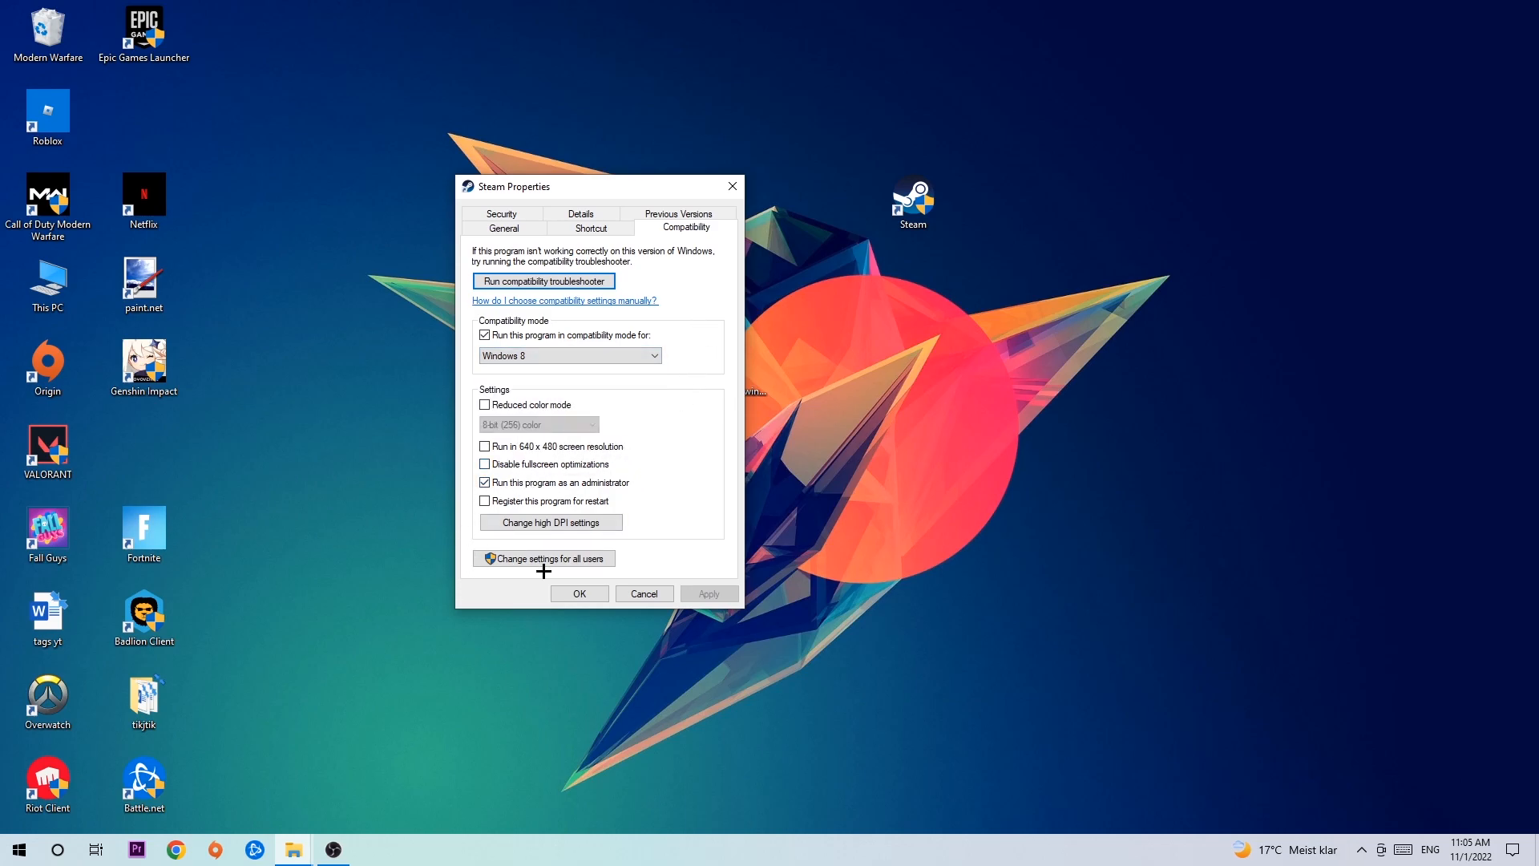
left_click(643, 593)
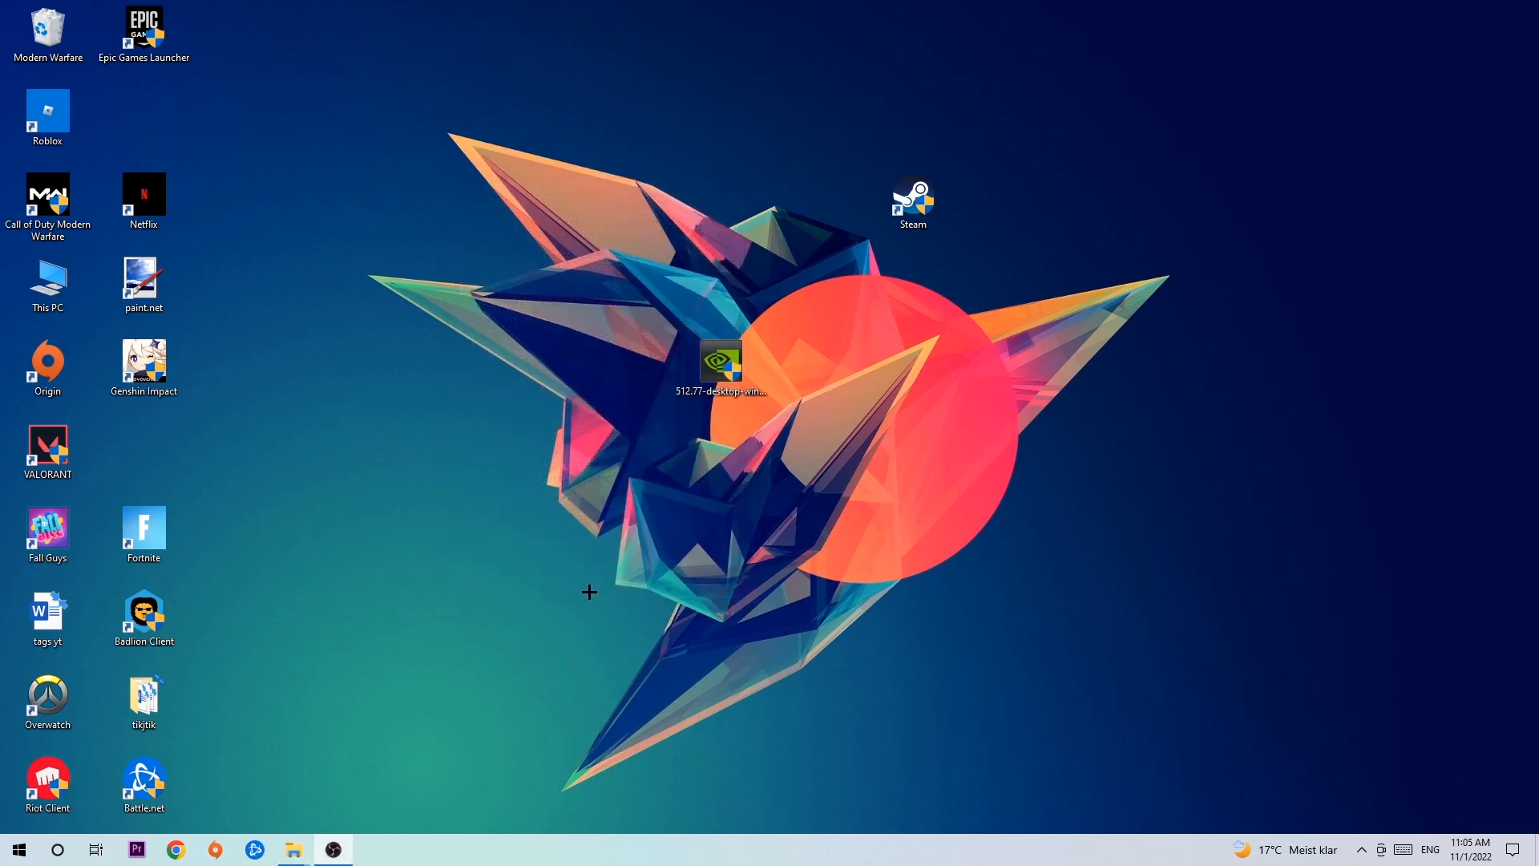
mouse_move(599, 589)
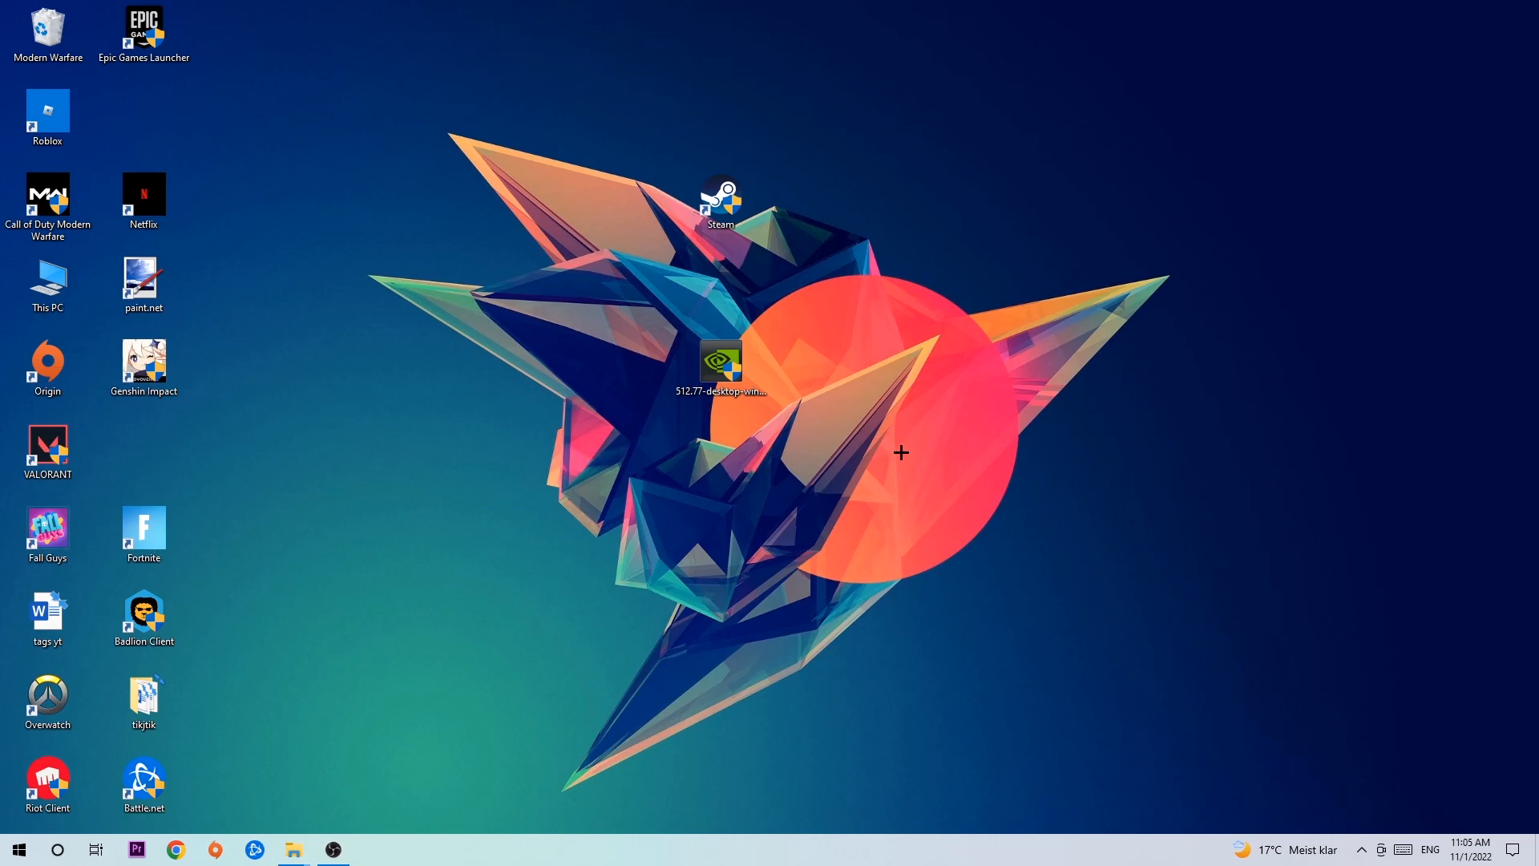
mouse_move(902, 430)
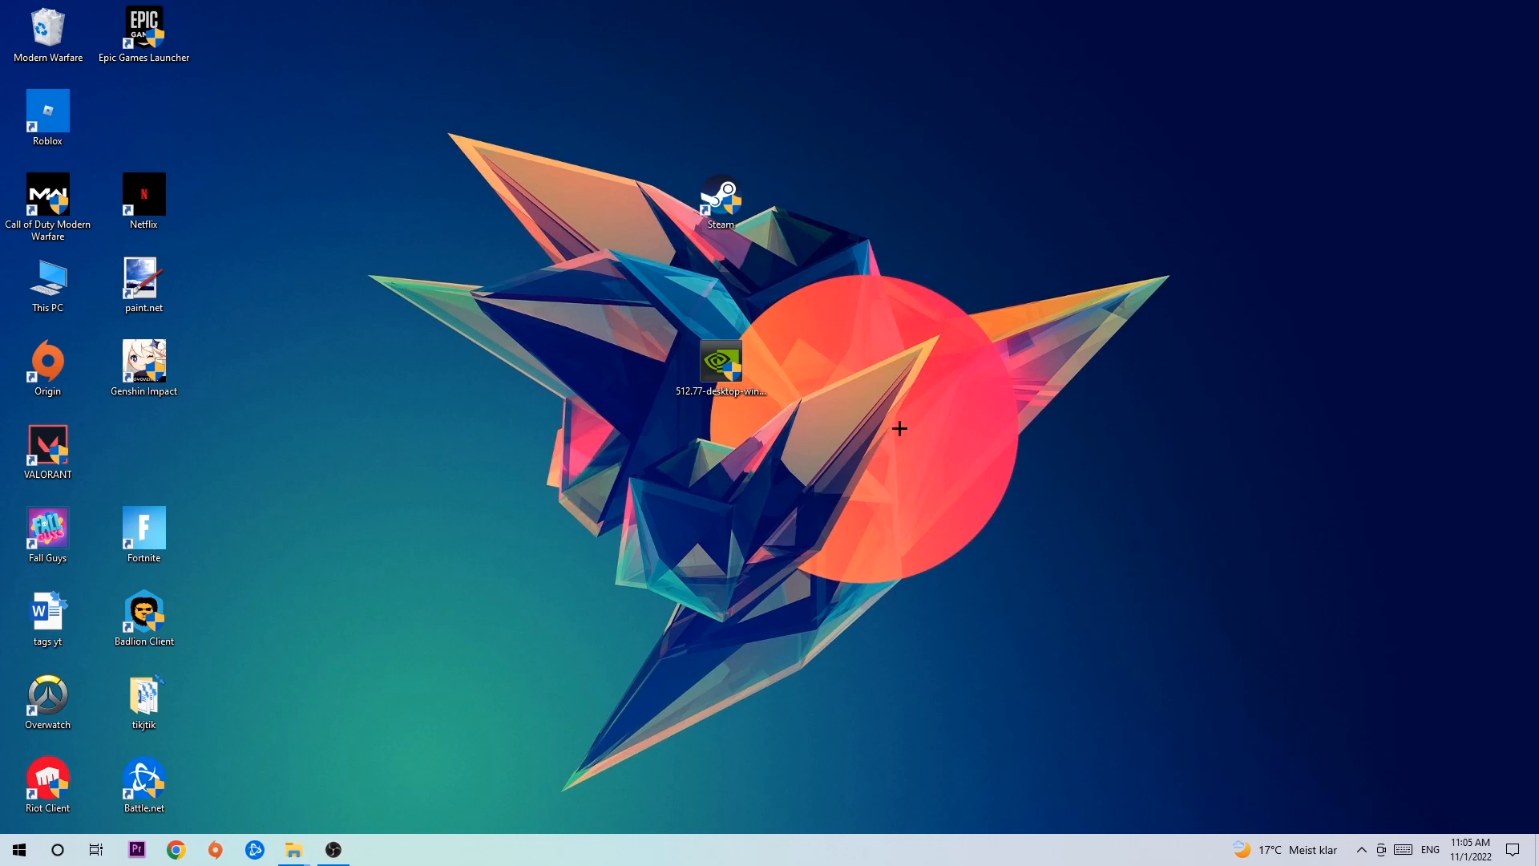